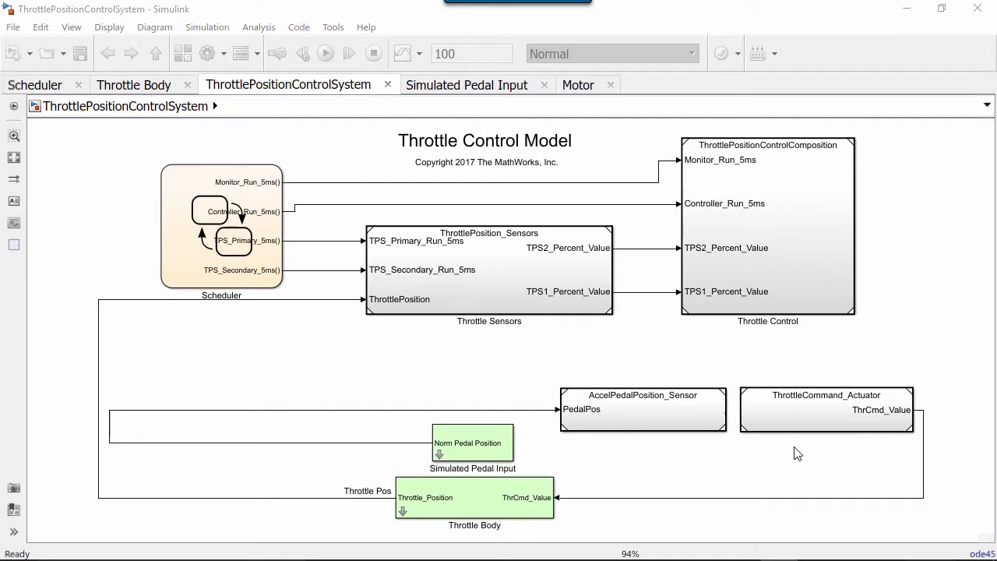
Select and open the Throttle Sensors block to inspect it
left_click(489, 272)
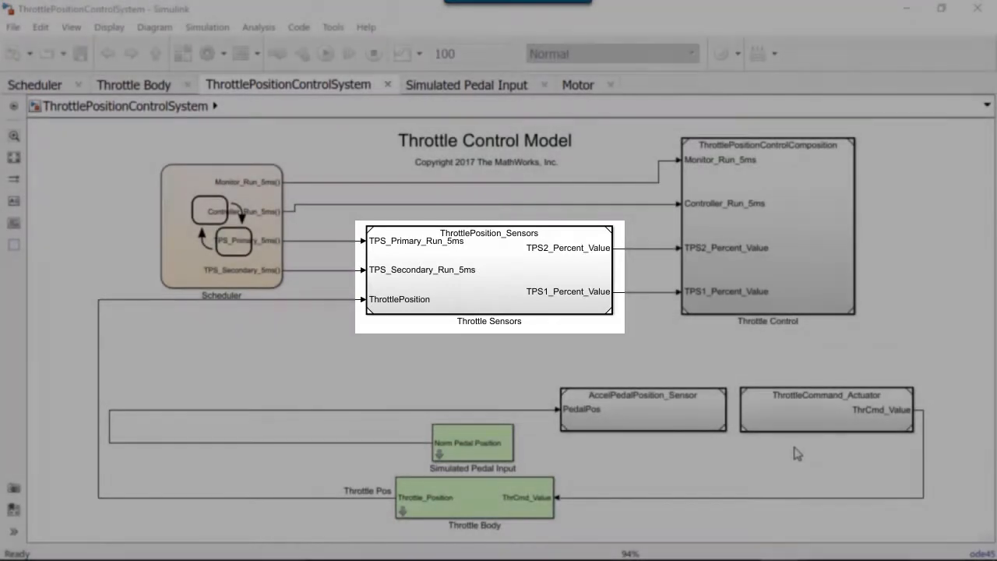
double_click(489, 276)
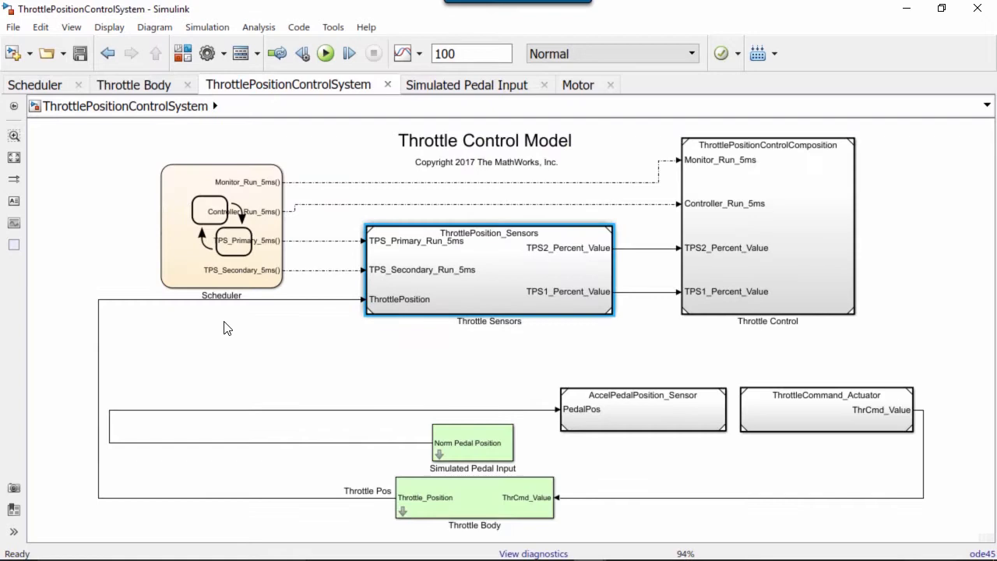
mouse_move(264, 382)
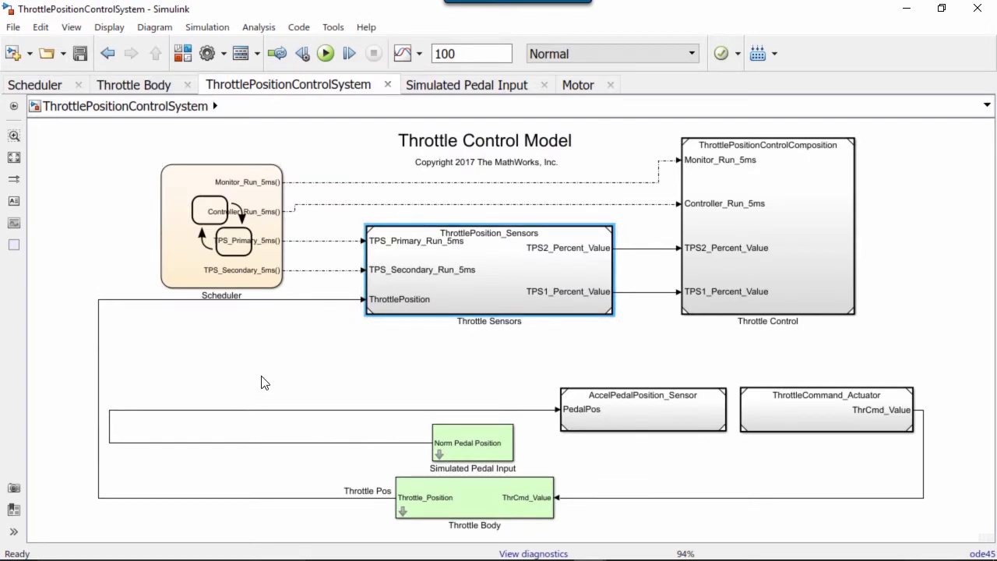
left_click(768, 230)
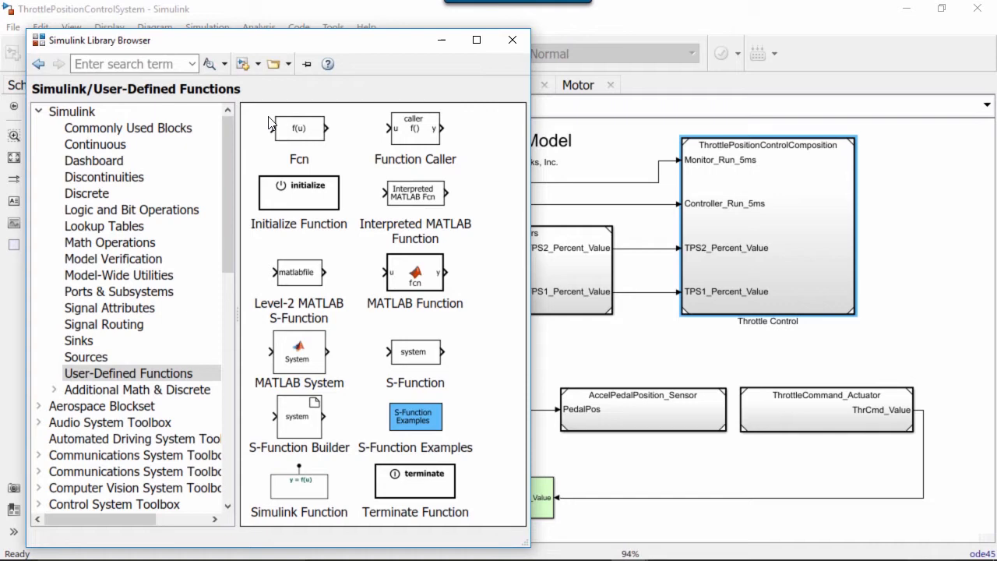
mouse_move(475, 328)
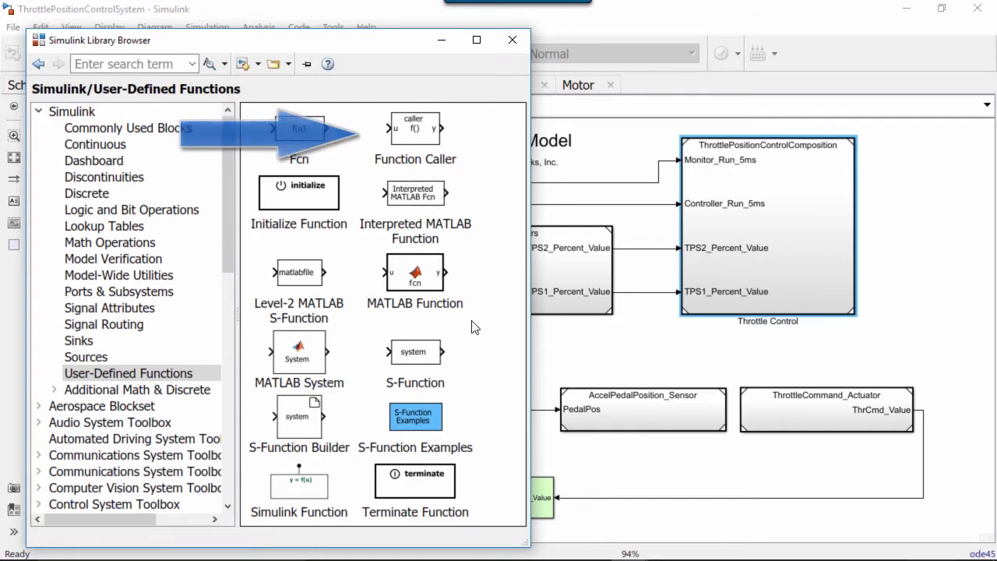
Trace the functions Throttle Control calls, then enter its Controller subsystem
left_click(512, 39)
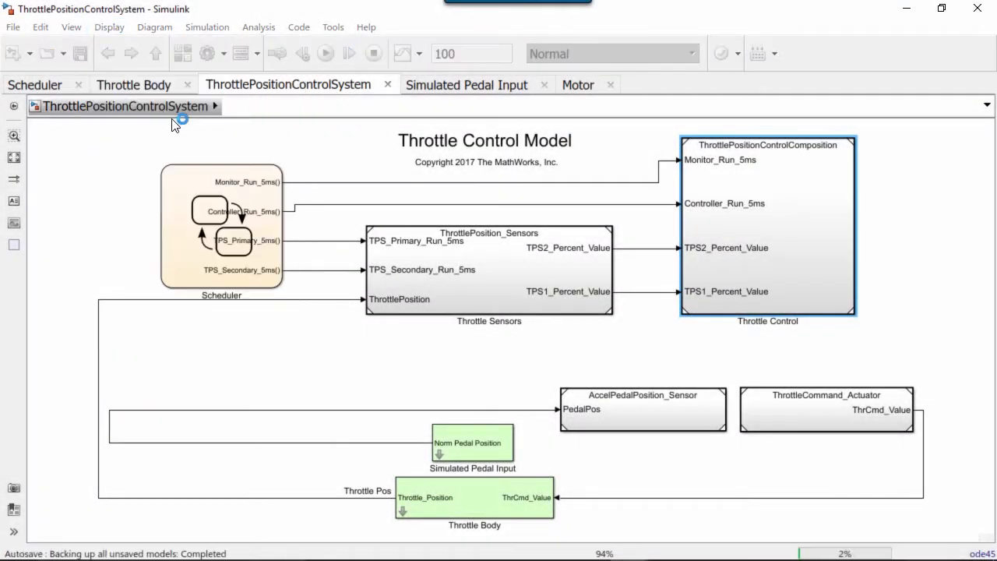
left_click(325, 53)
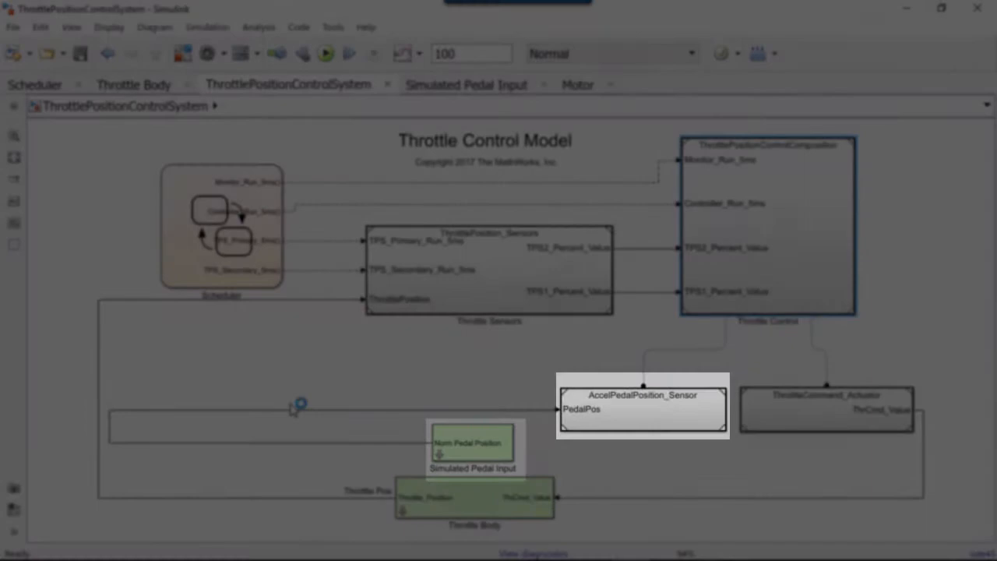
double_click(643, 409)
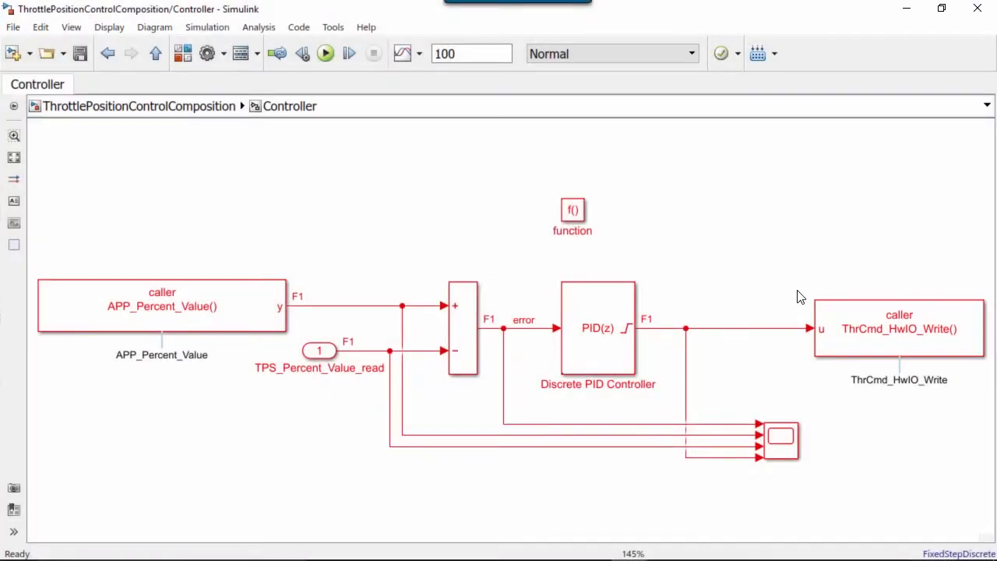
Go up to the top-level ThrottlePositionControlSystem model
left_click(161, 304)
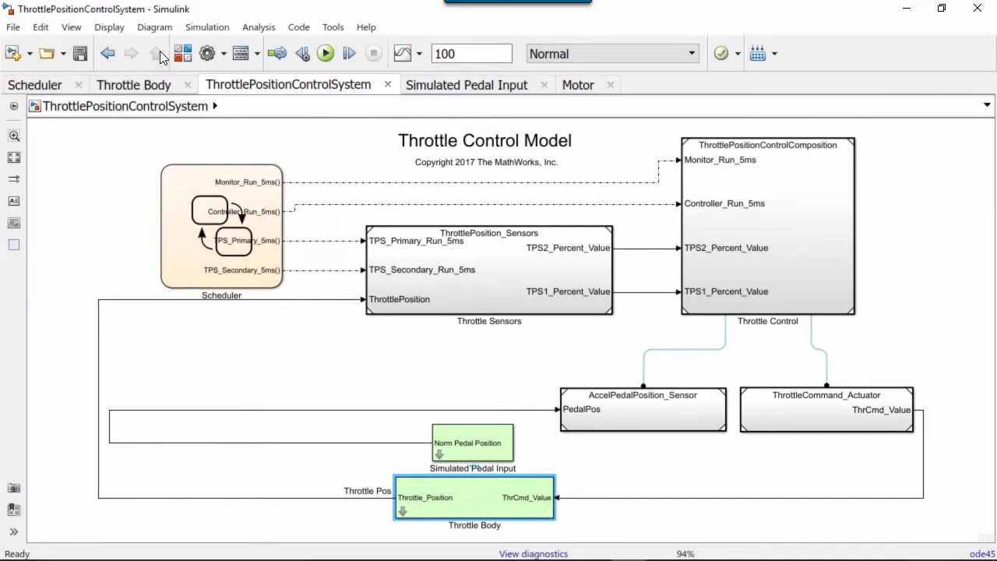
double_click(826, 409)
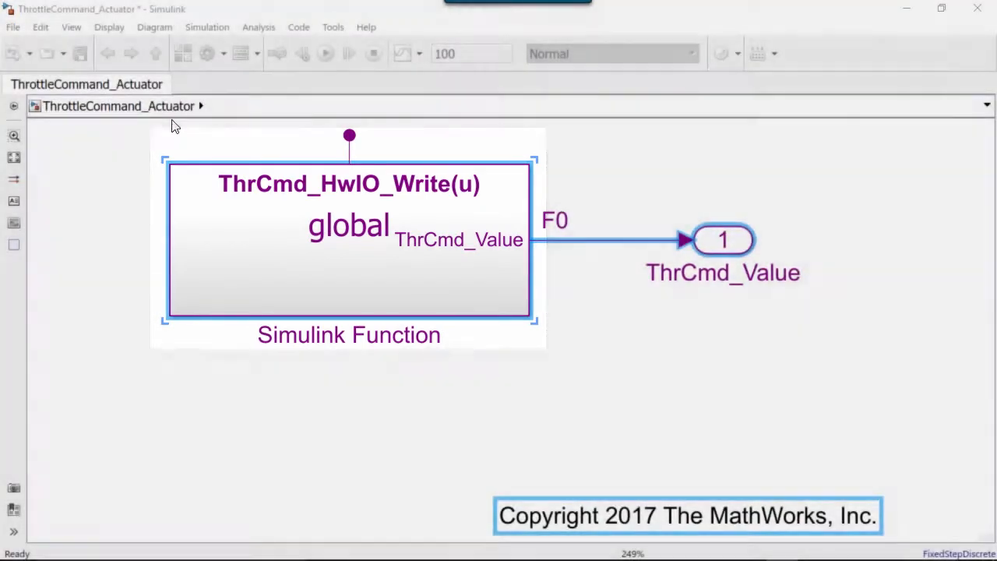
left_click(292, 85)
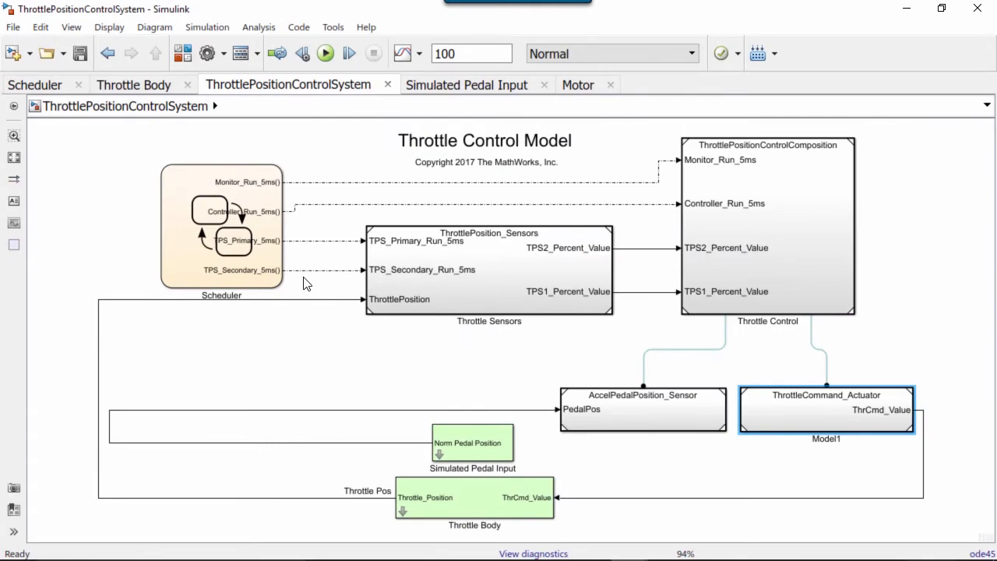
Open ThrottleCommand_Actuator and edit a function copy's prototype to ThrCmd_HwIO_Write_New(u,x,y)
double_click(826, 409)
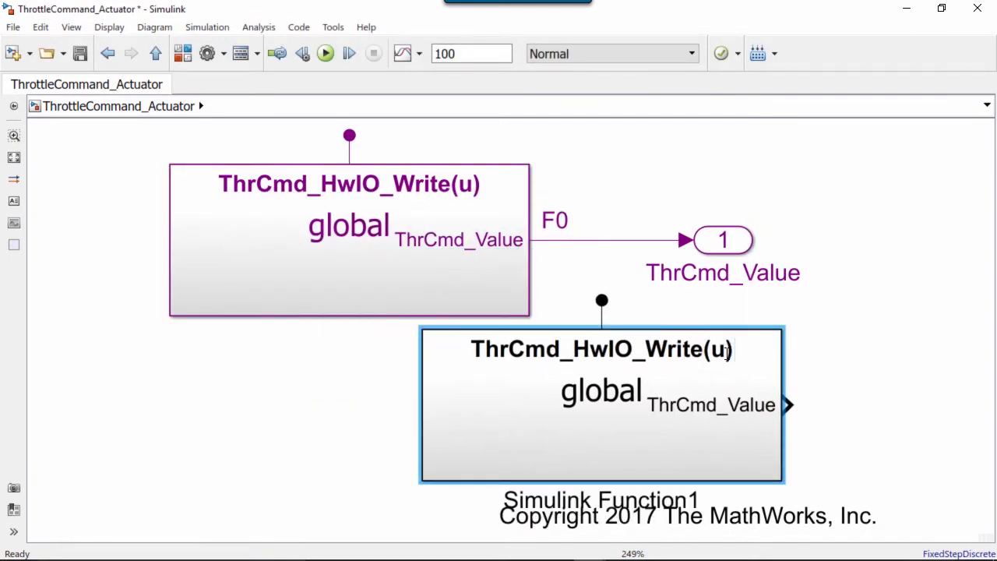
type(", x, y")
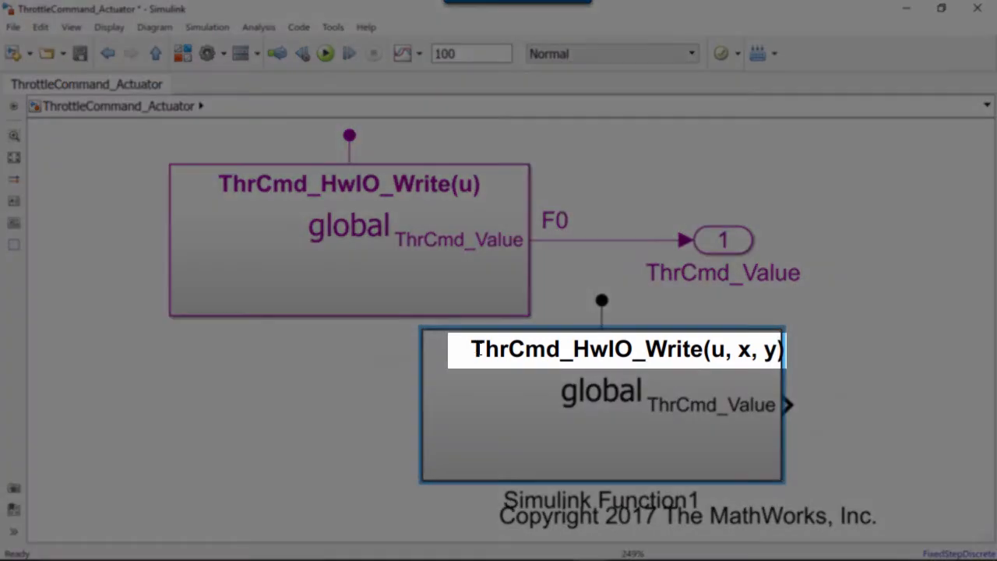
type("_")
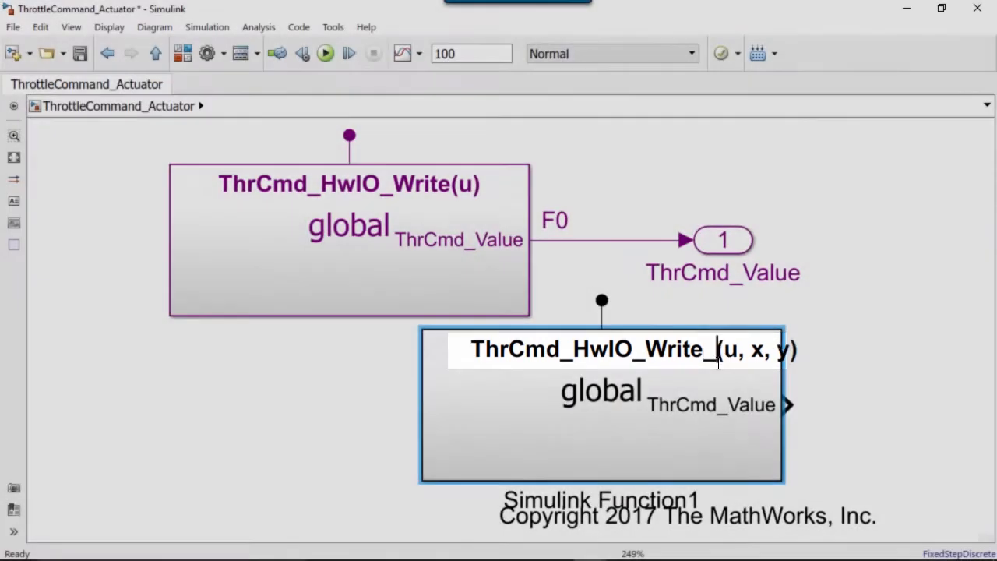
type("New")
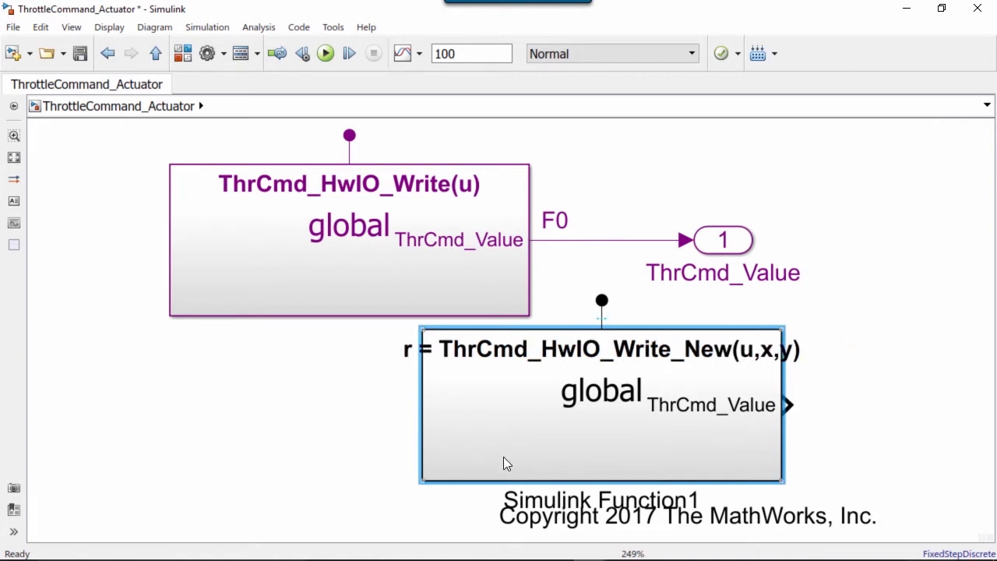
double_click(602, 405)
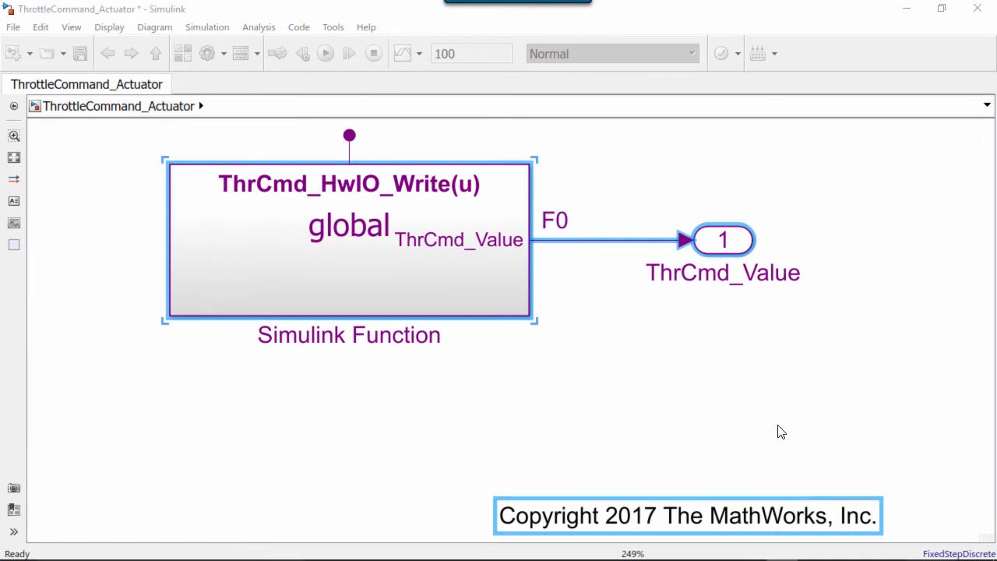
Enter the ThrCmd_HwIO_Write function and inspect its f() trigger port settings
double_click(349, 239)
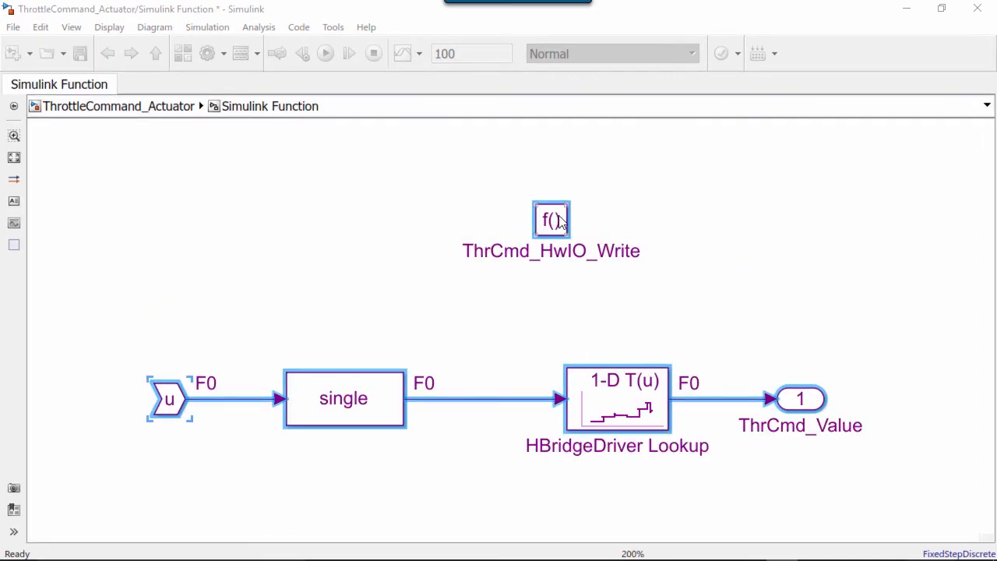
double_click(551, 219)
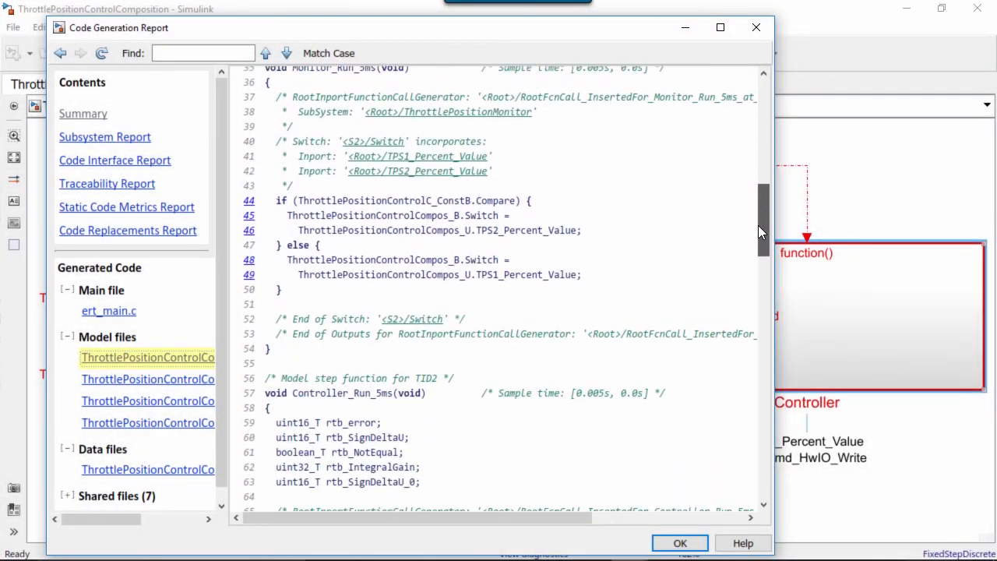
Scroll the generated source to Controller_Run_5ms calling APP_Percent_Value and ThrCmd_HwIO_Write
scroll("down", 3)
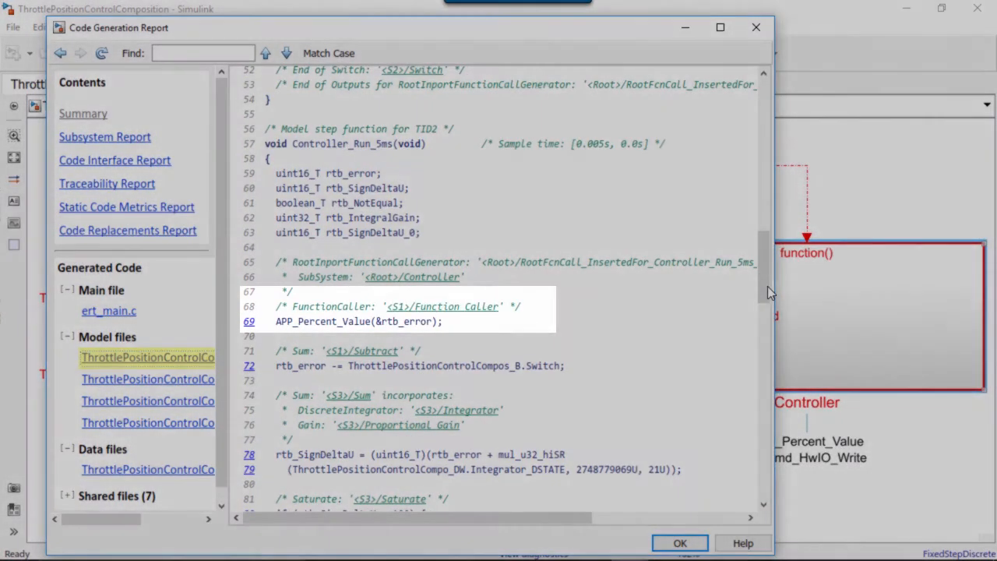
scroll("down", 3)
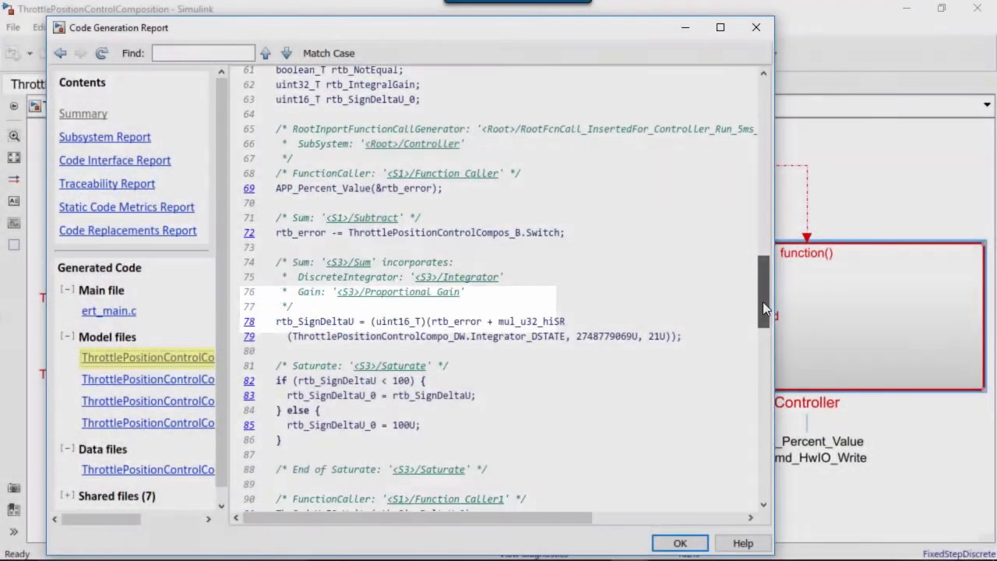
scroll("down", 3)
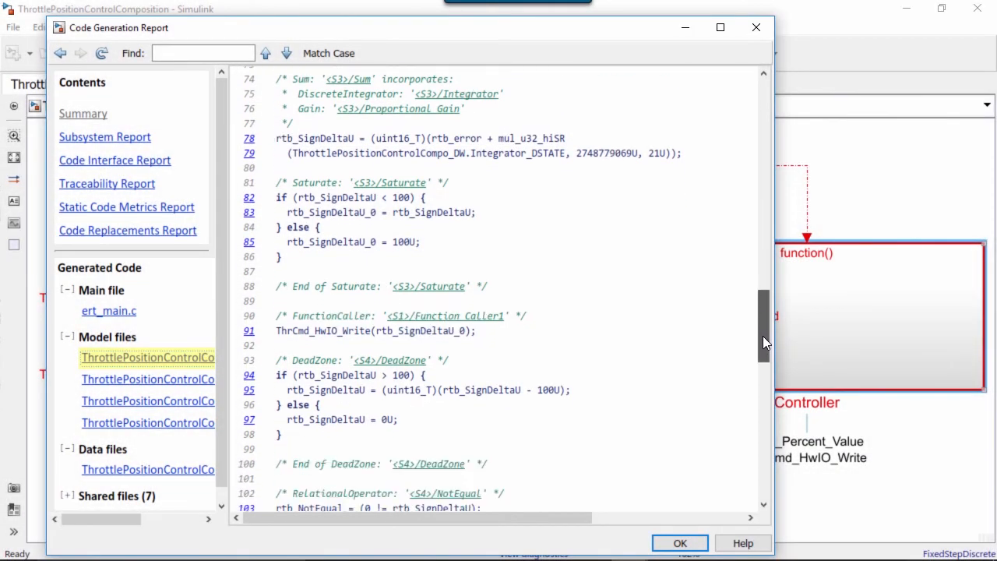